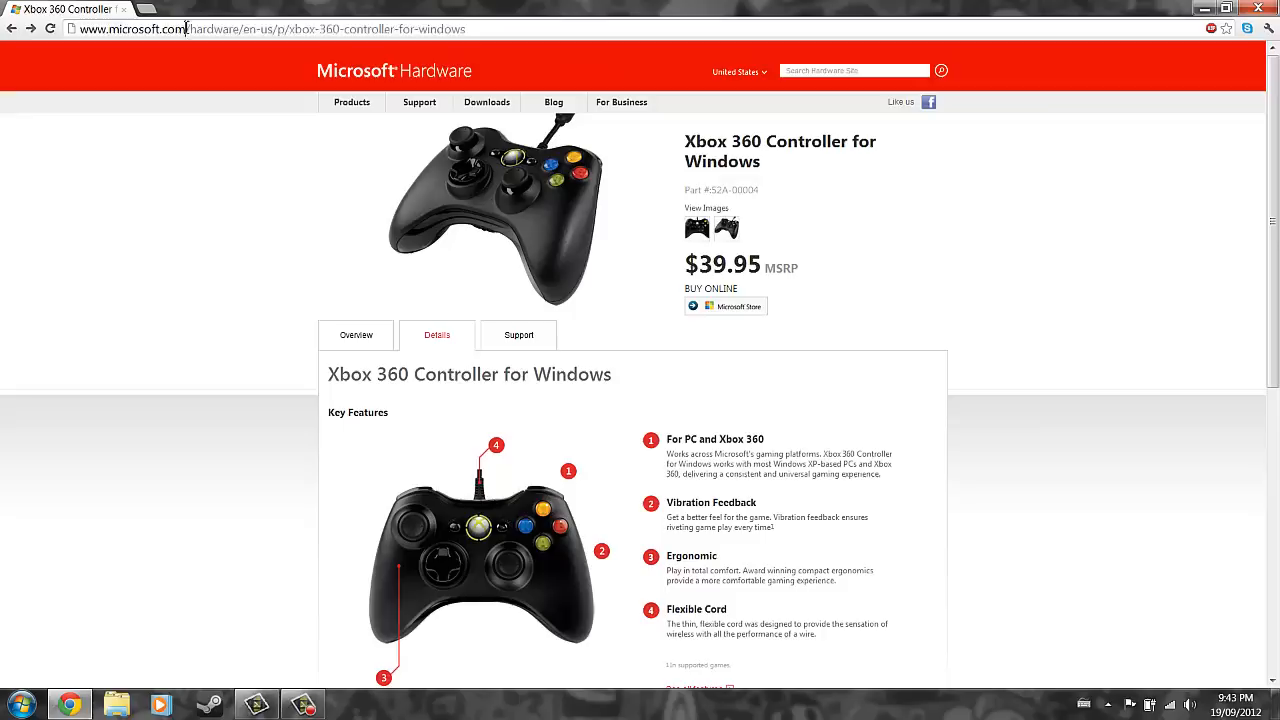
Show the Xbox 360 Controller for Windows support downloads with Windows 7 64-bit selected
click(518, 336)
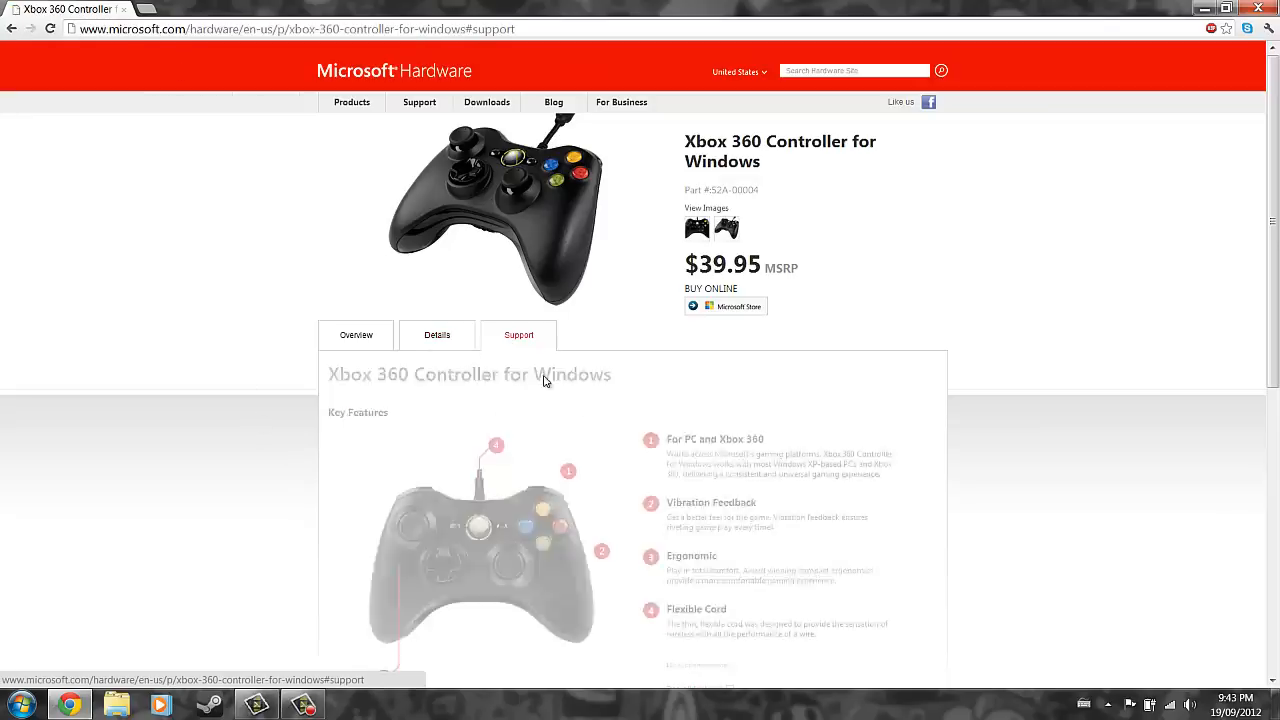
scroll(down, 3)
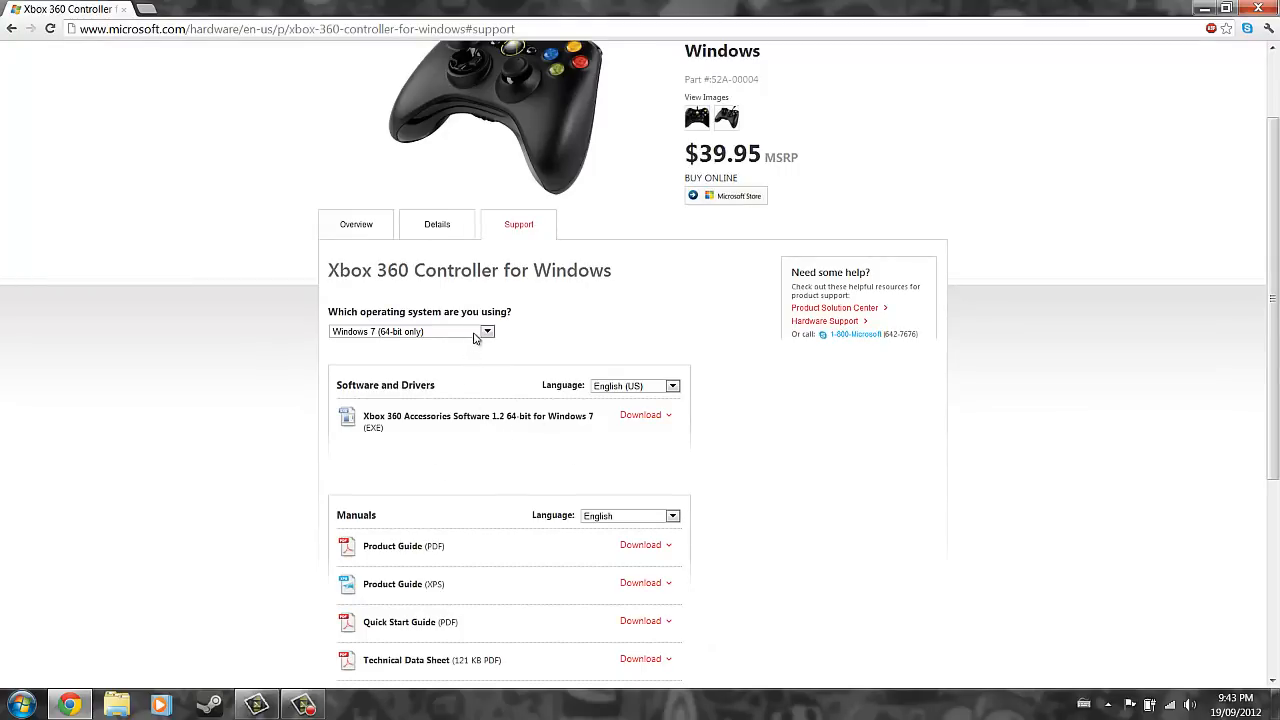
click(486, 332)
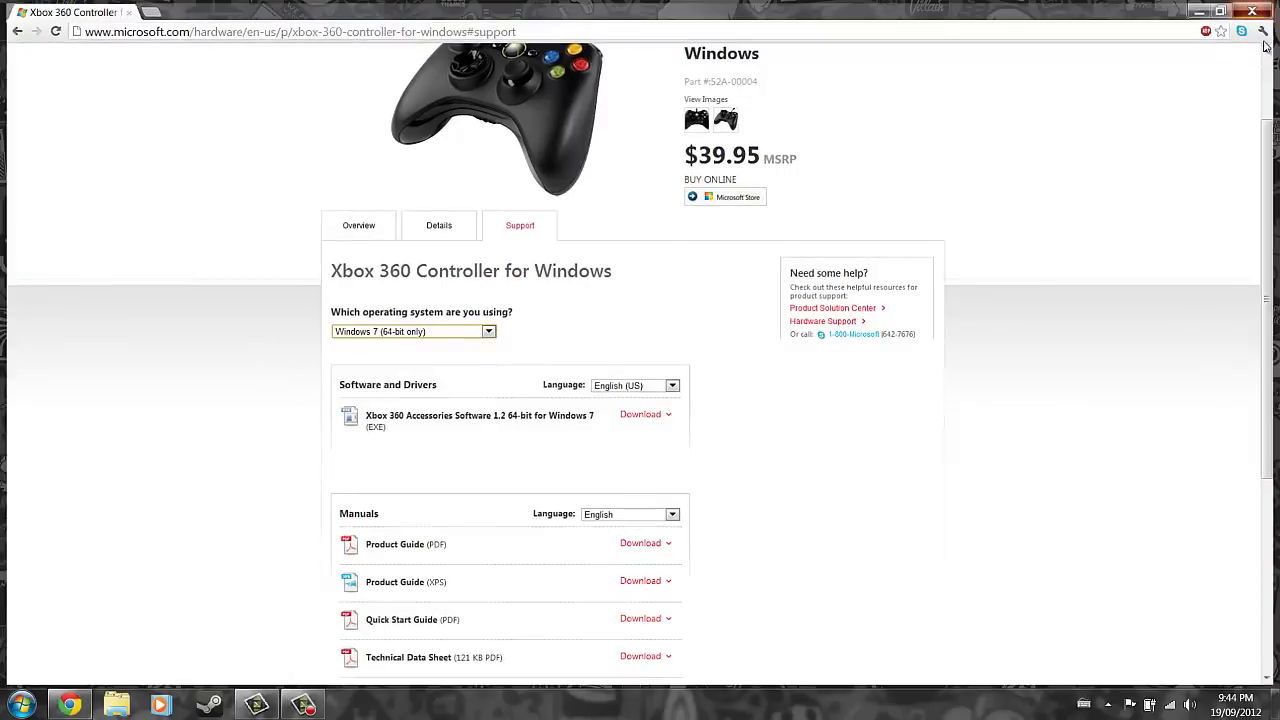
click(1256, 12)
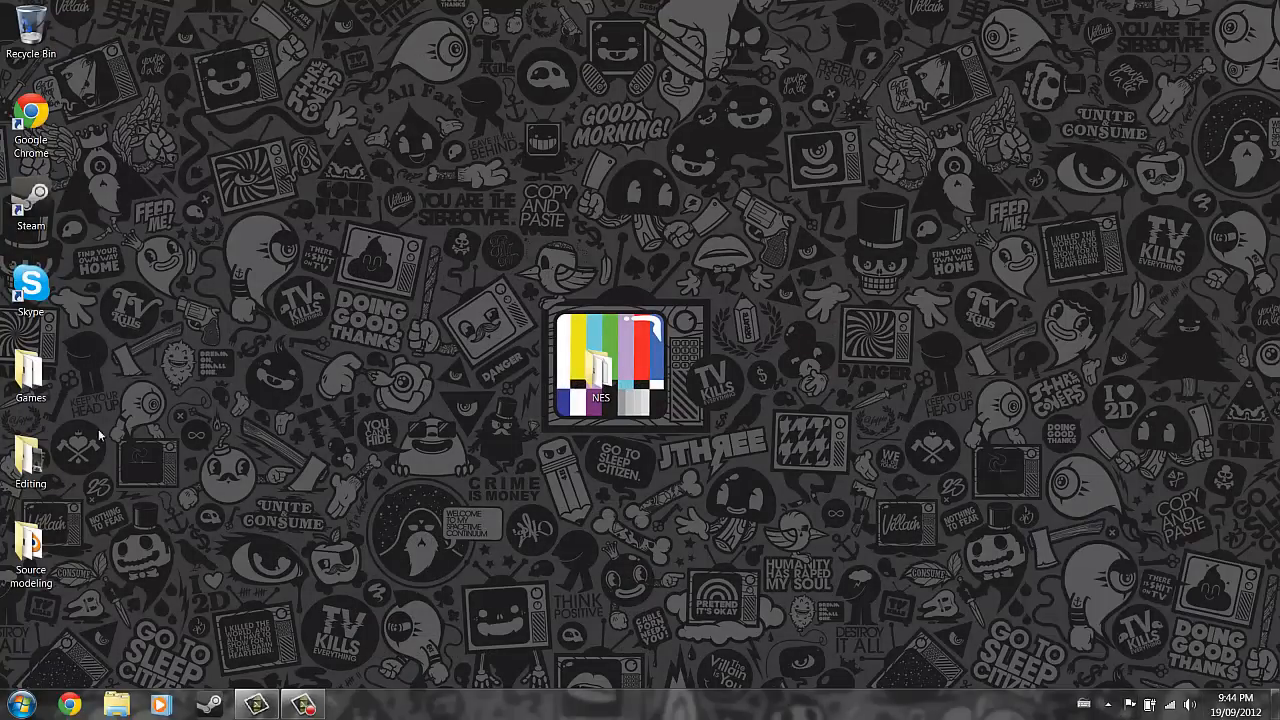
Reach Devices and Printers via Control Panel, note the flagged Afterglow gamepad, and go back to Hardware and Sound
click(16, 704)
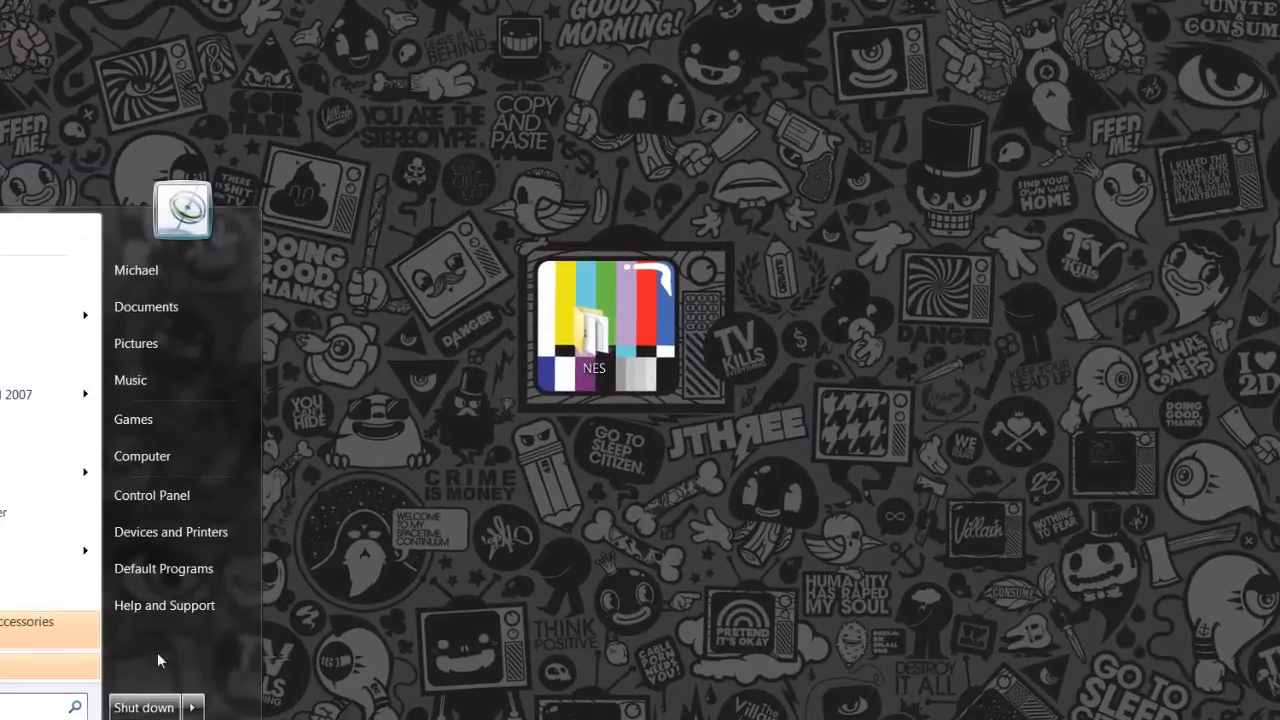
click(152, 496)
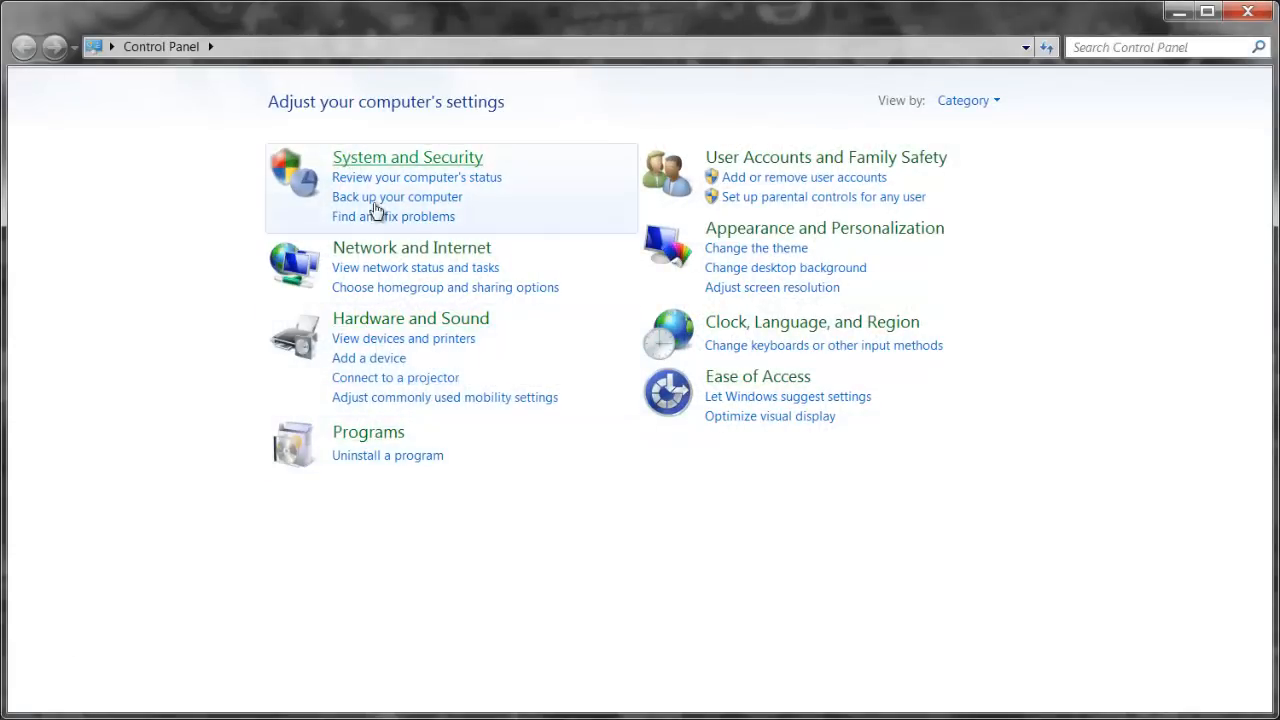
mouse_move(396, 318)
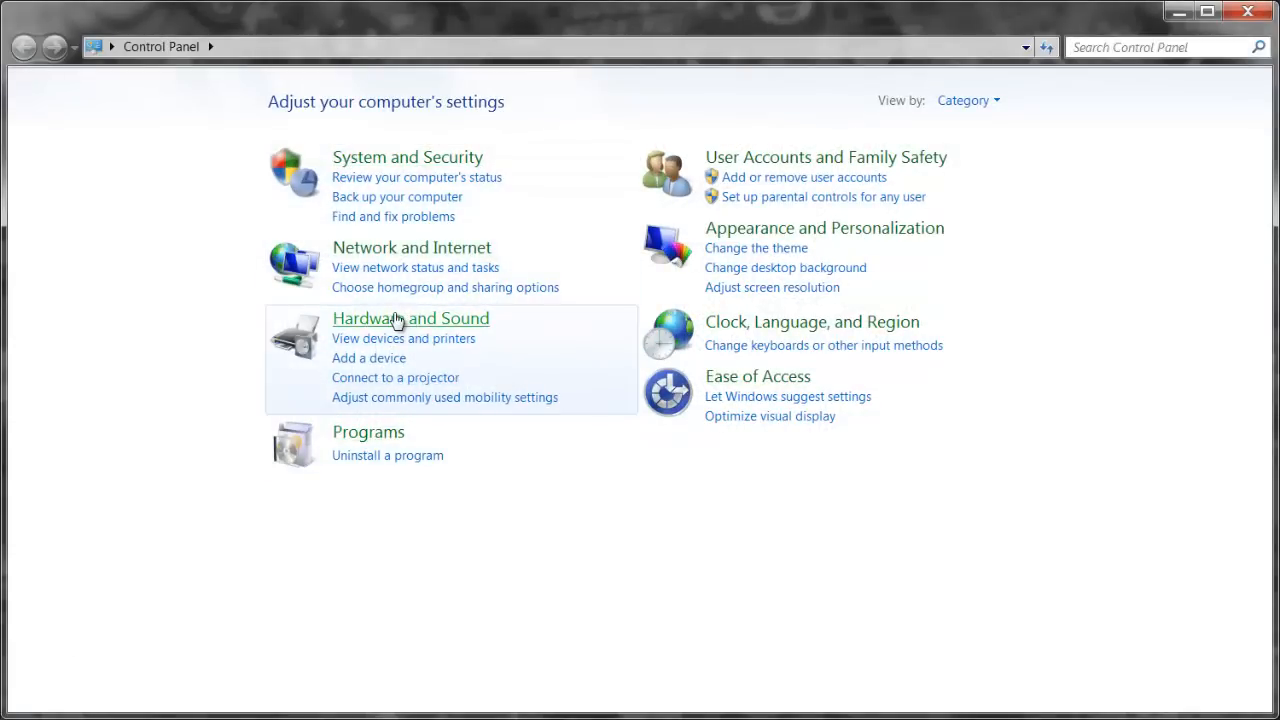
mouse_move(540, 322)
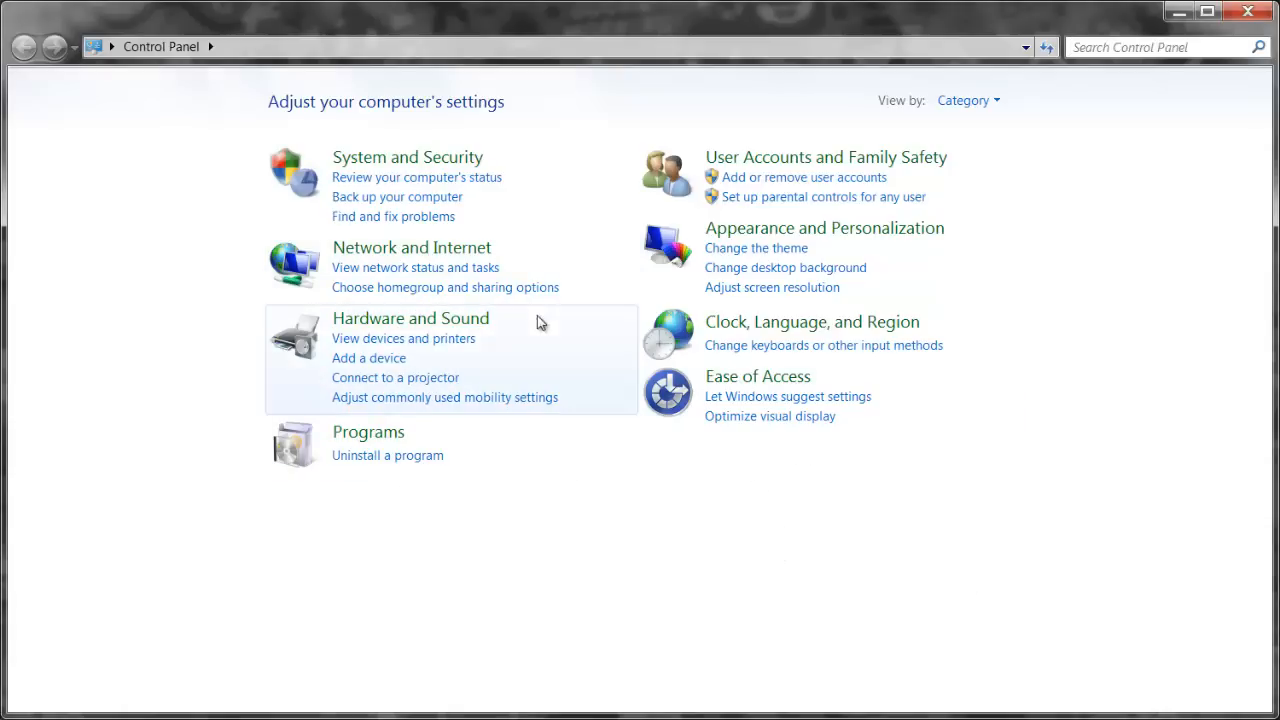
click(410, 318)
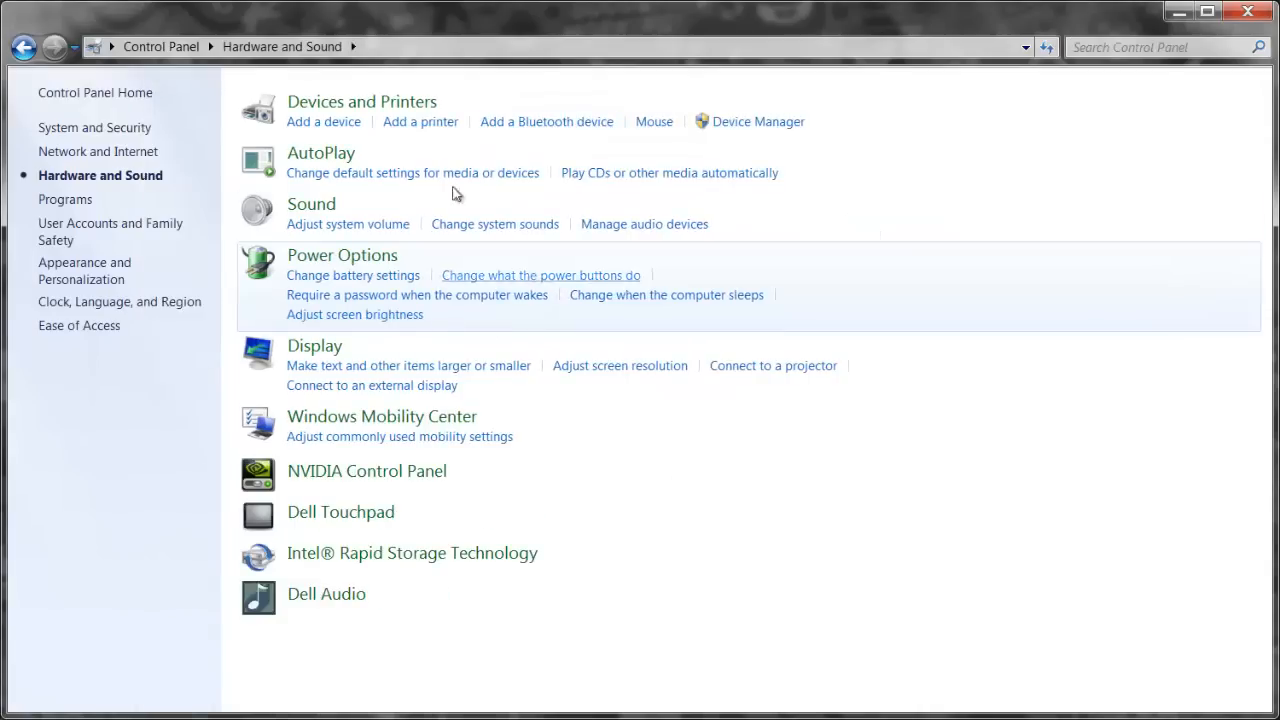
click(364, 100)
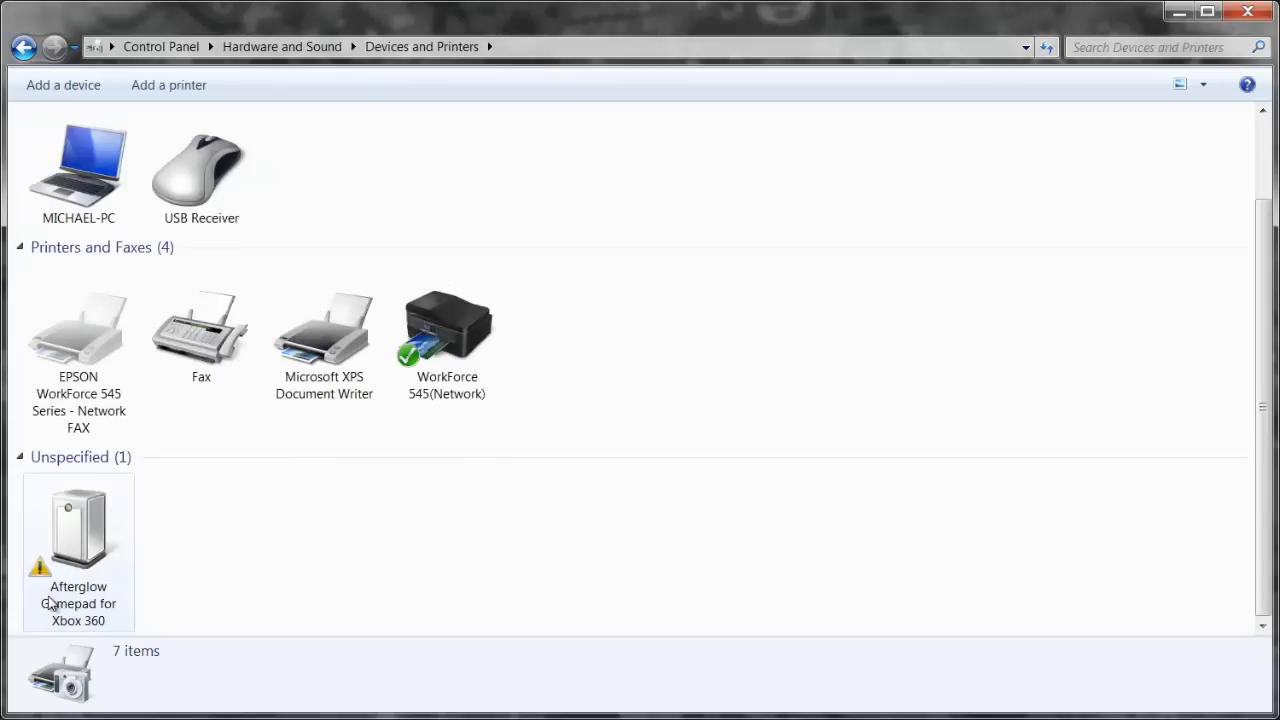
mouse_move(88, 588)
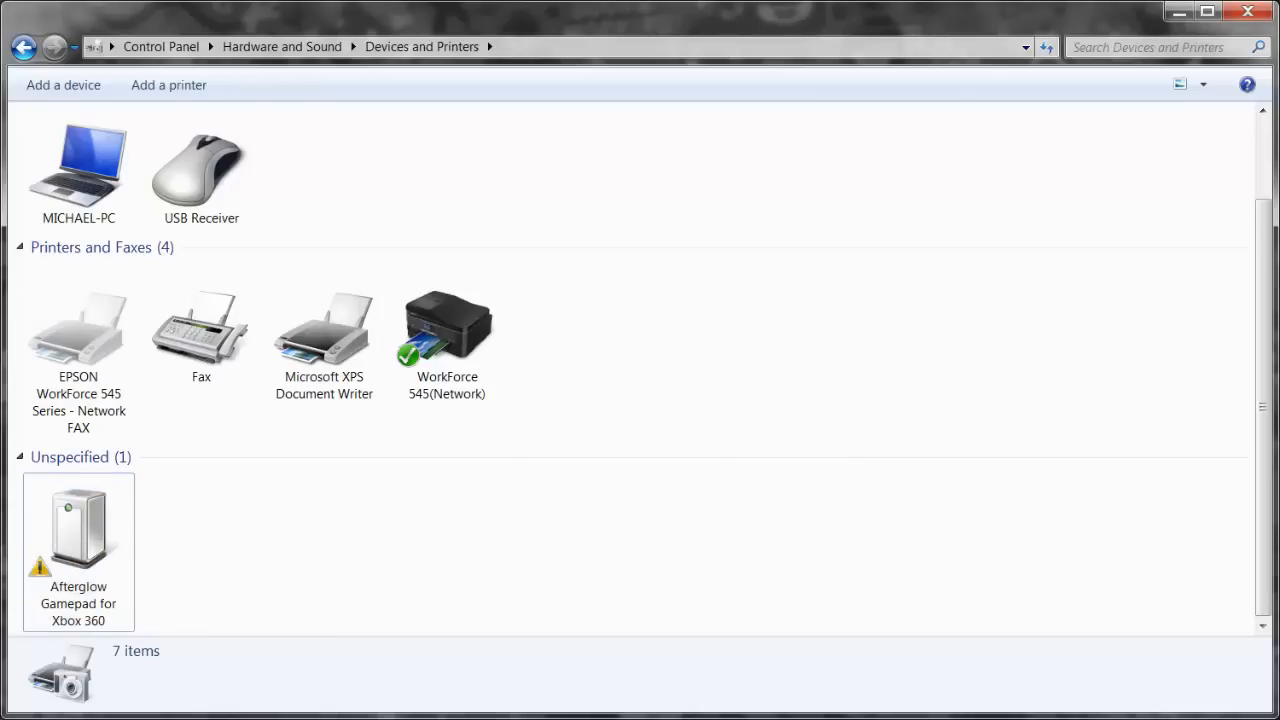
click(284, 46)
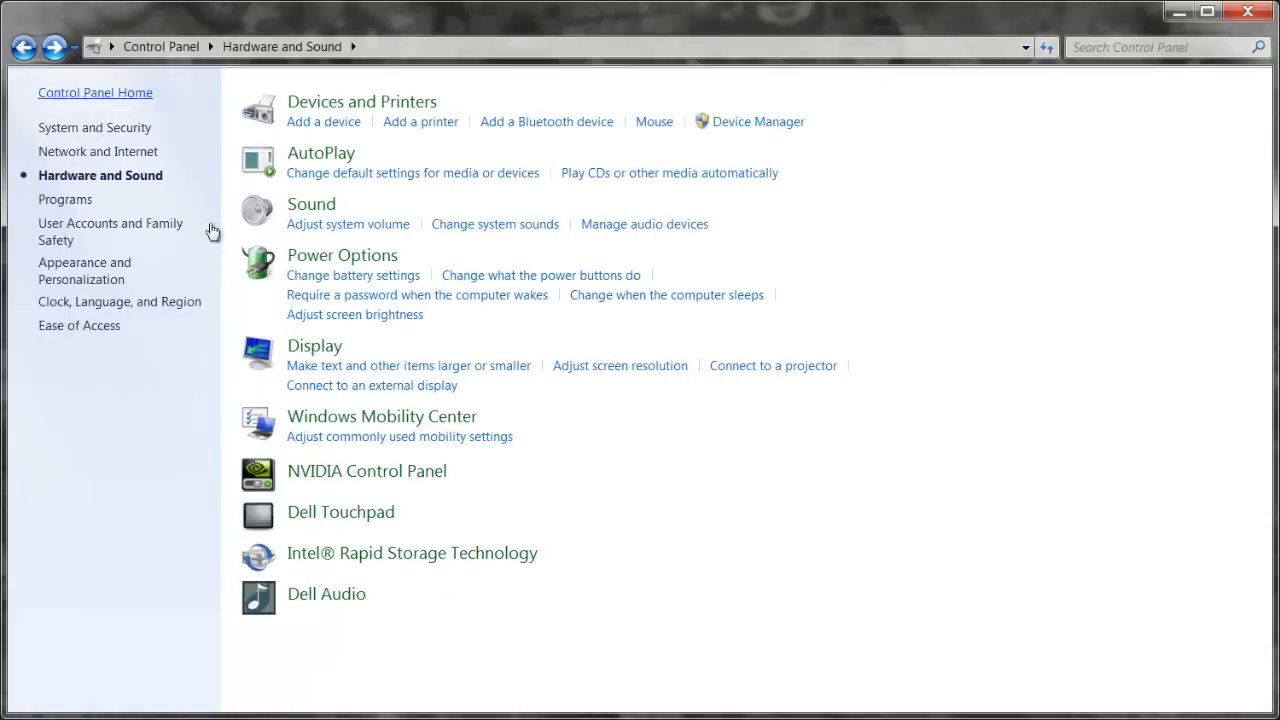
mouse_move(848, 196)
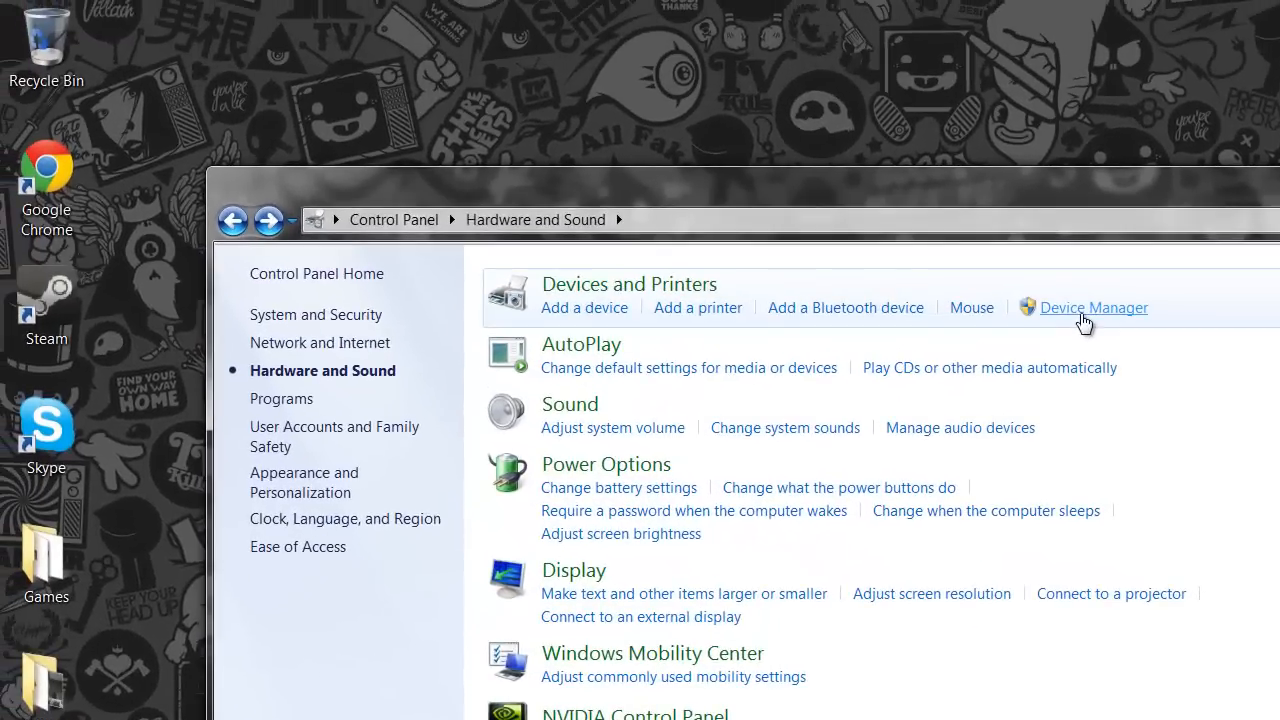
Start Update Driver Software for the Afterglow Gamepad entry in Device Manager
click(1092, 308)
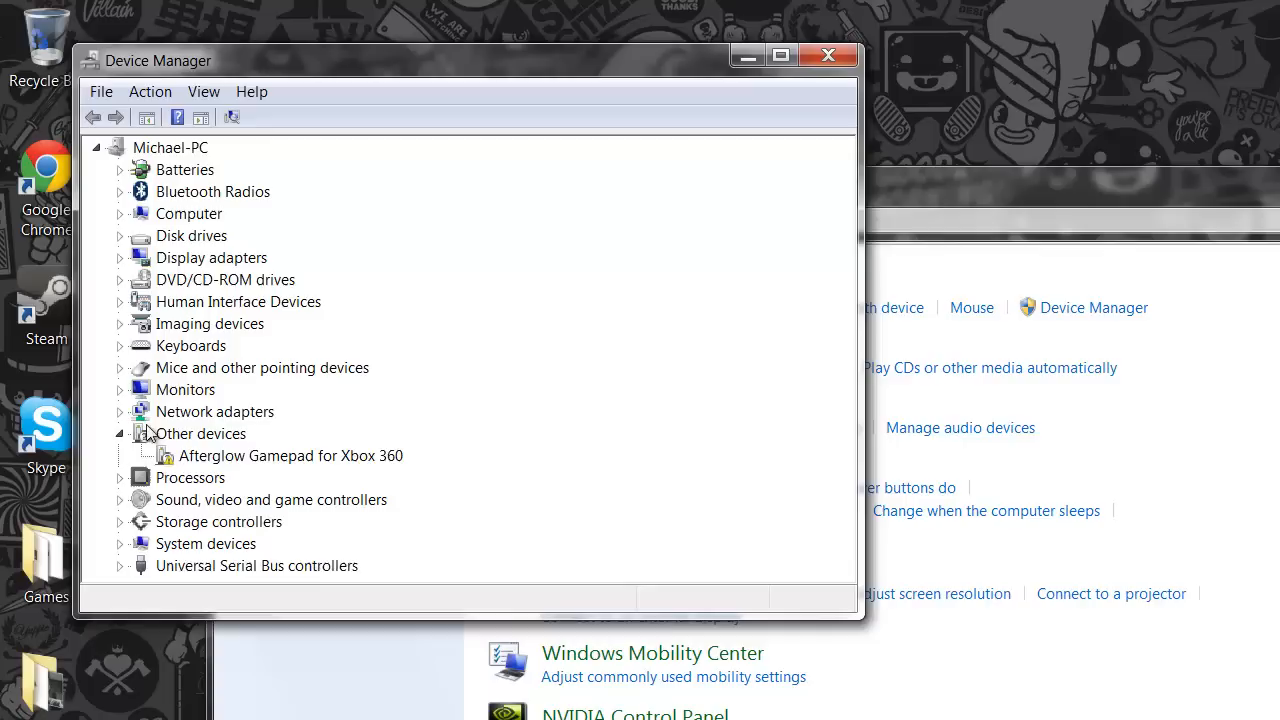
click(292, 456)
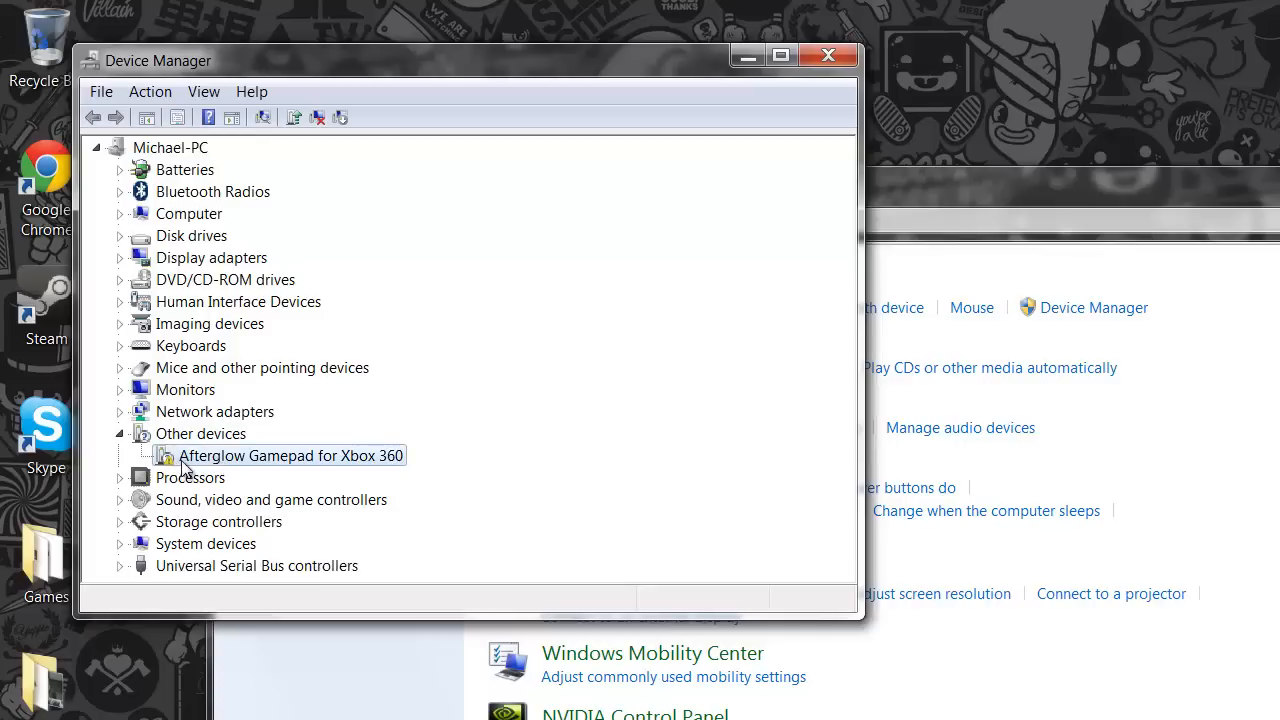
right_click(284, 456)
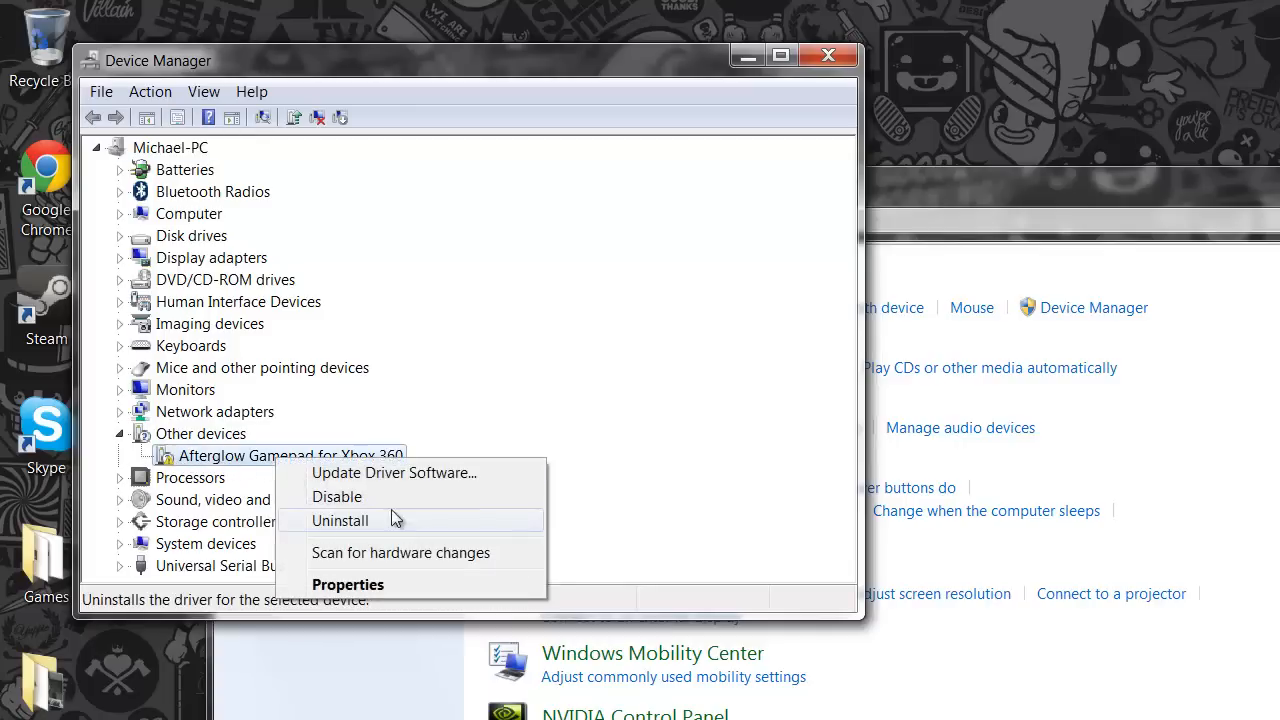
mouse_move(356, 472)
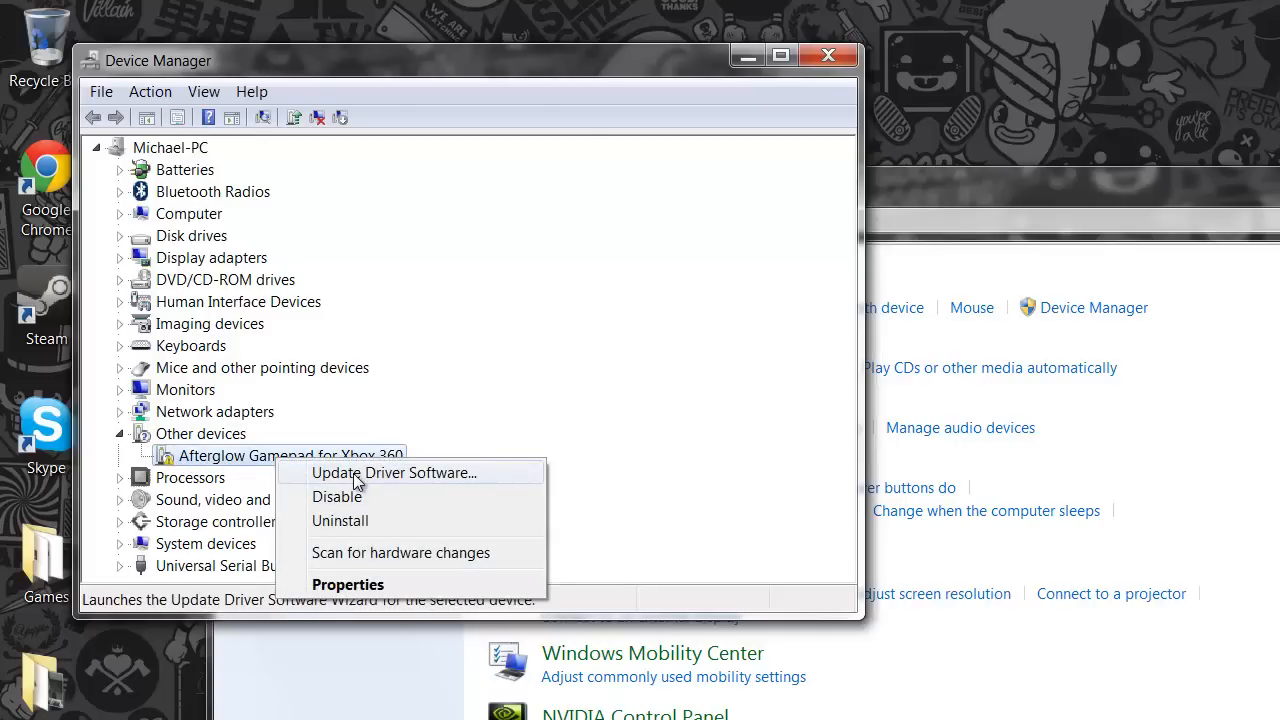
click(396, 472)
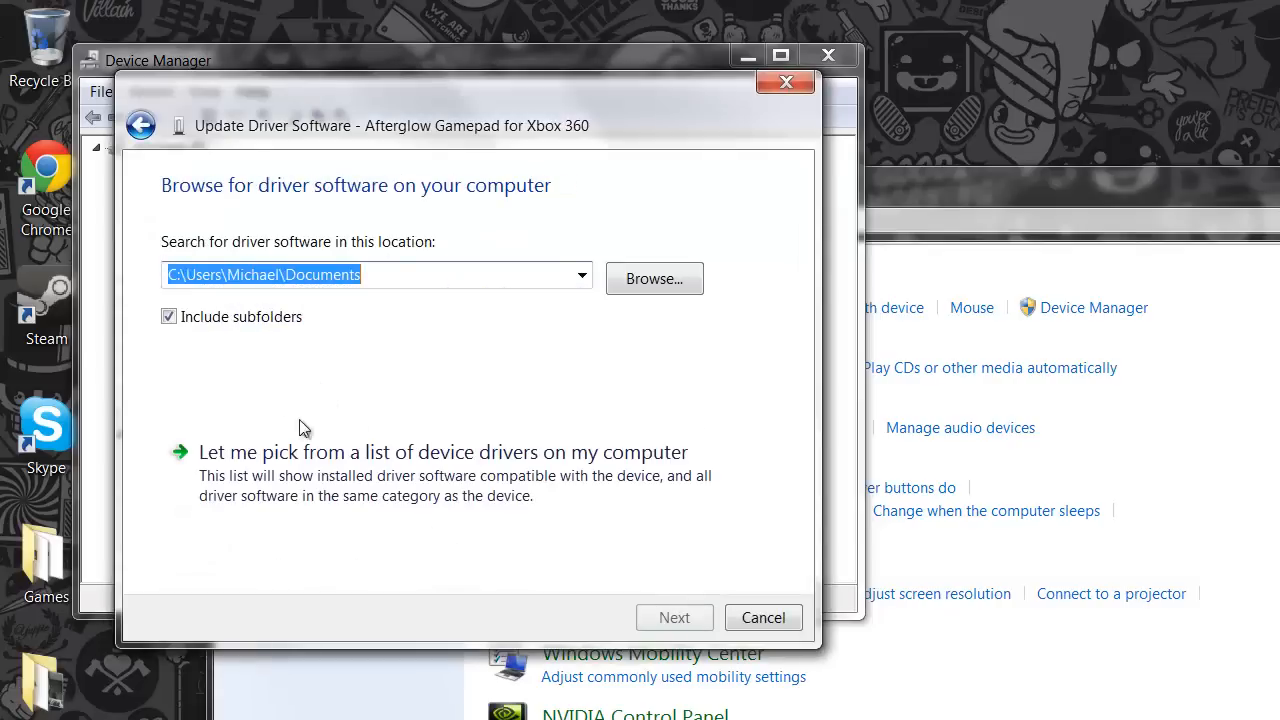
Choose to pick from a list and select Microsoft Common Controller For Windows Class as the type
click(442, 452)
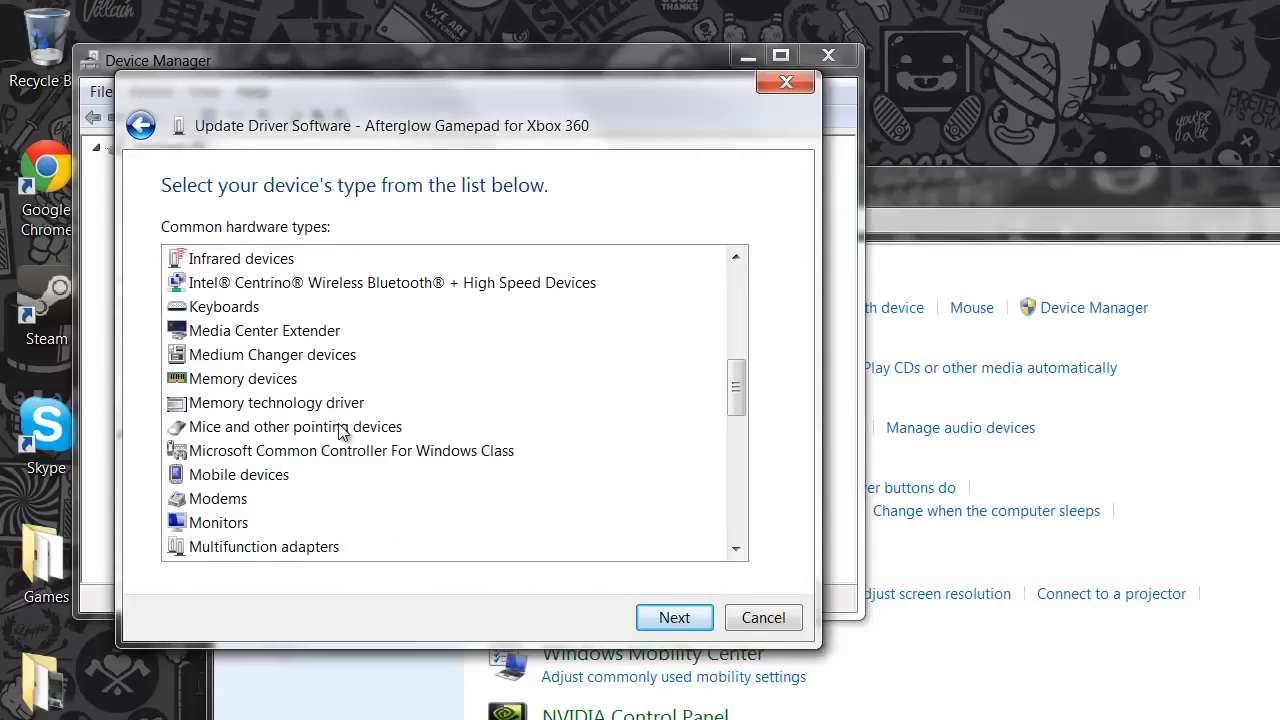
scroll(down, 3)
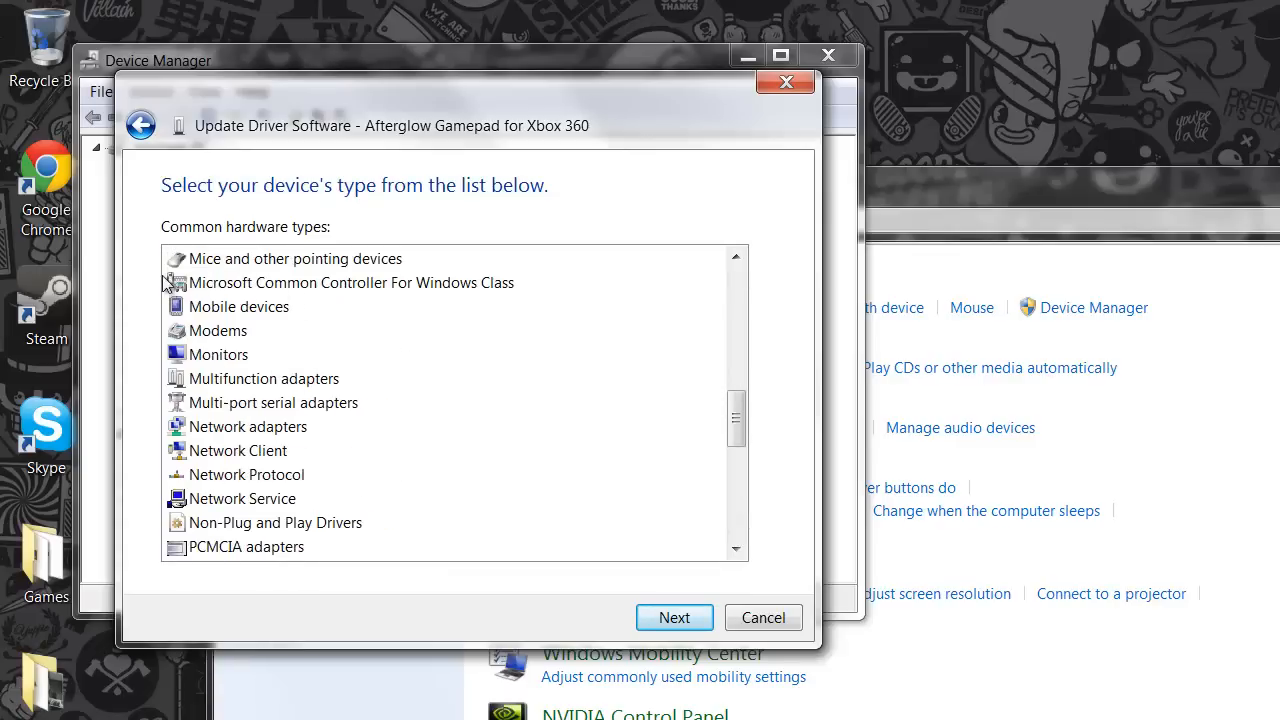
click(350, 282)
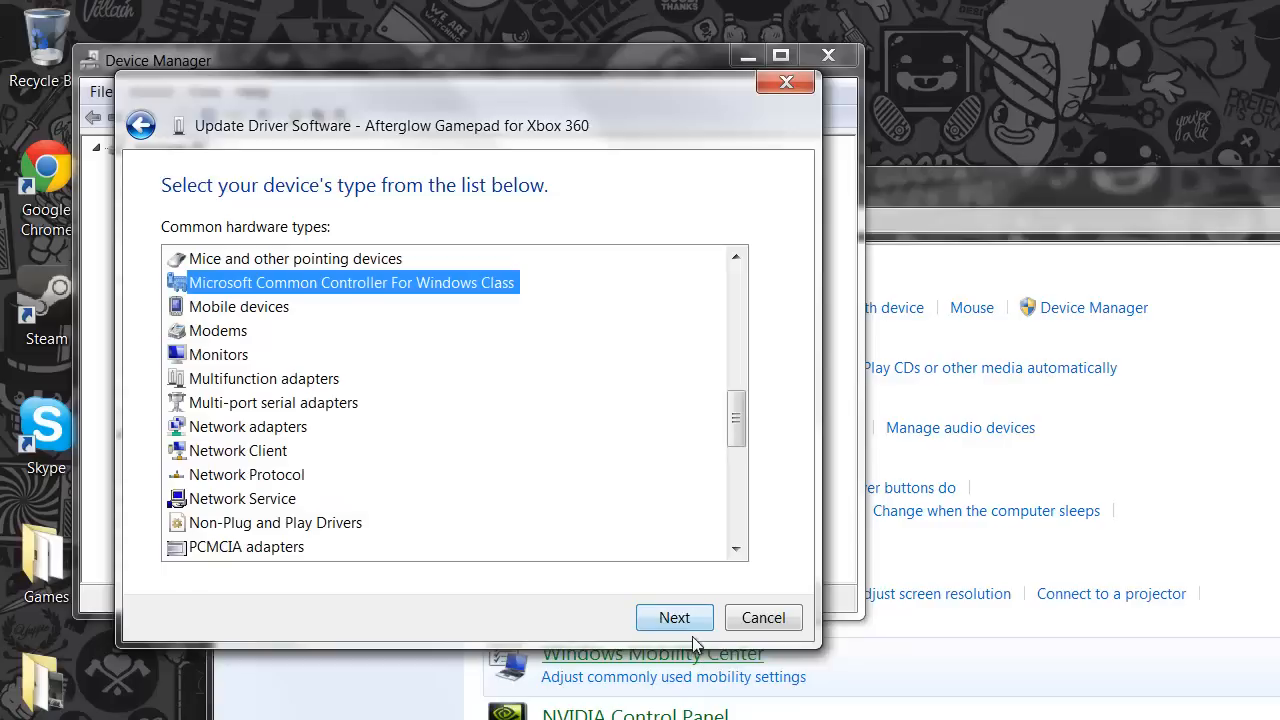
Select Microsoft's Xbox 360 Controller for Windows Version 2.1.0.1349 and install it successfully
click(674, 616)
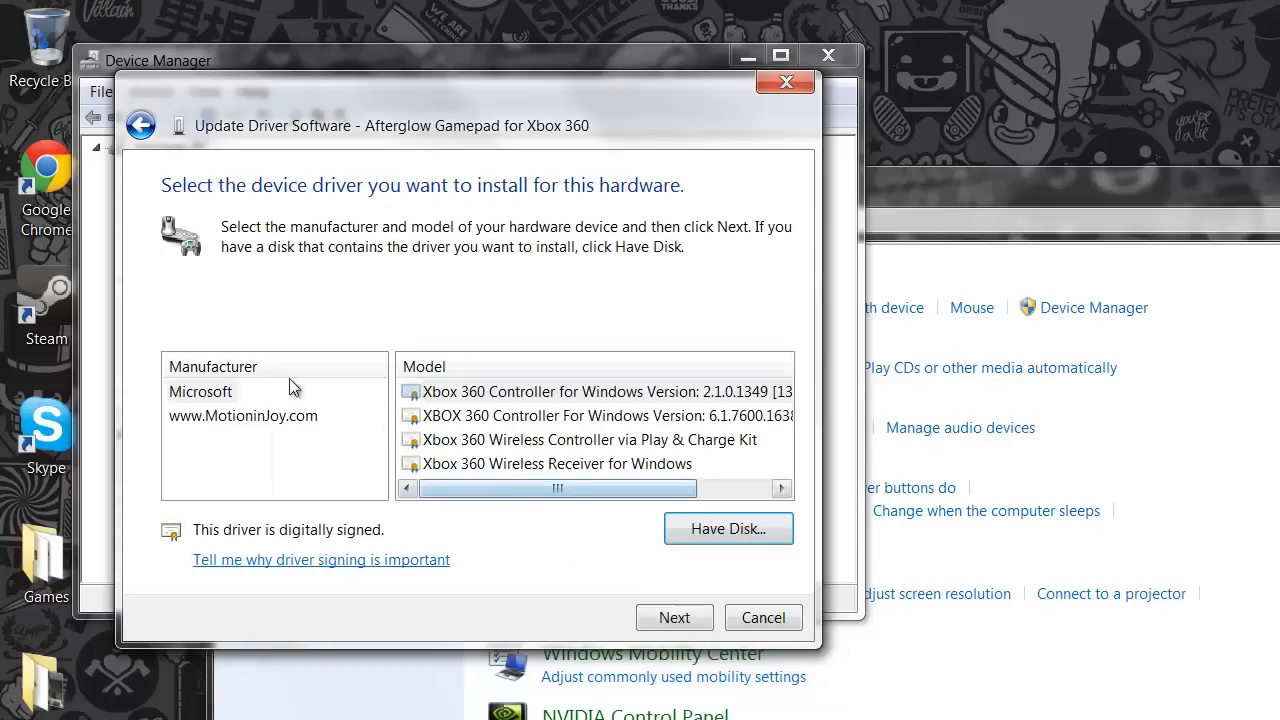
click(200, 392)
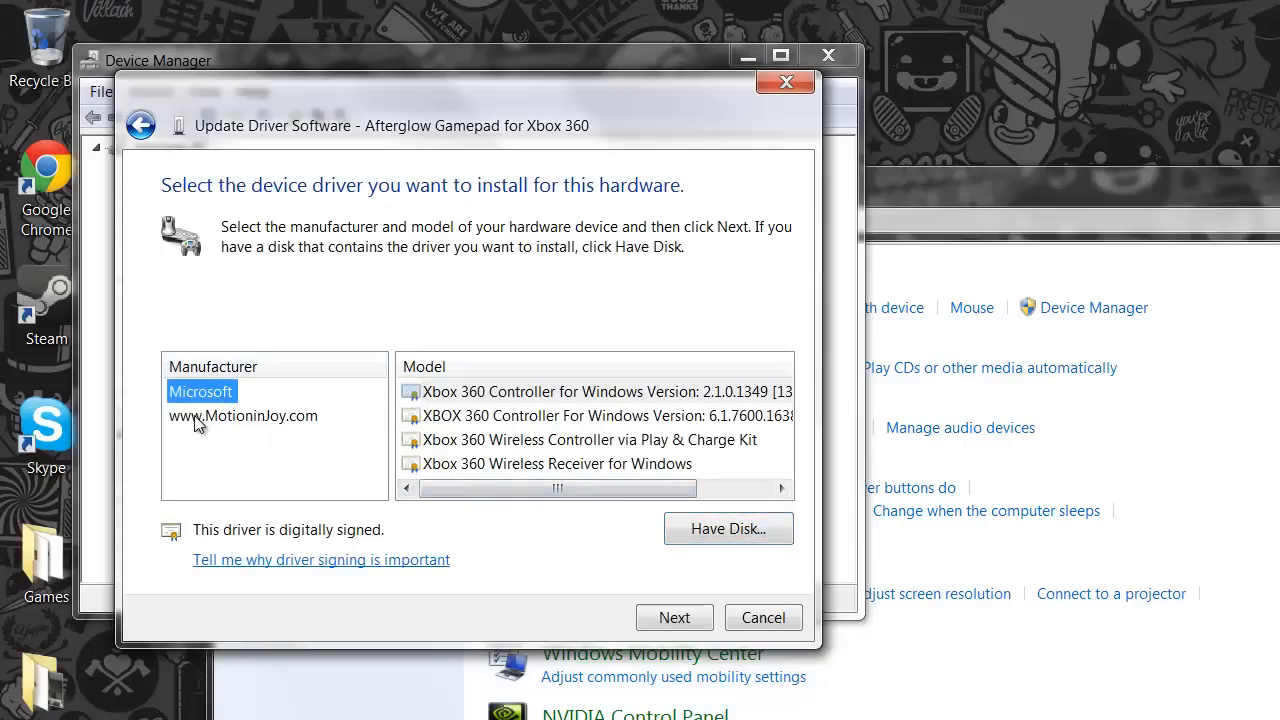
mouse_move(208, 428)
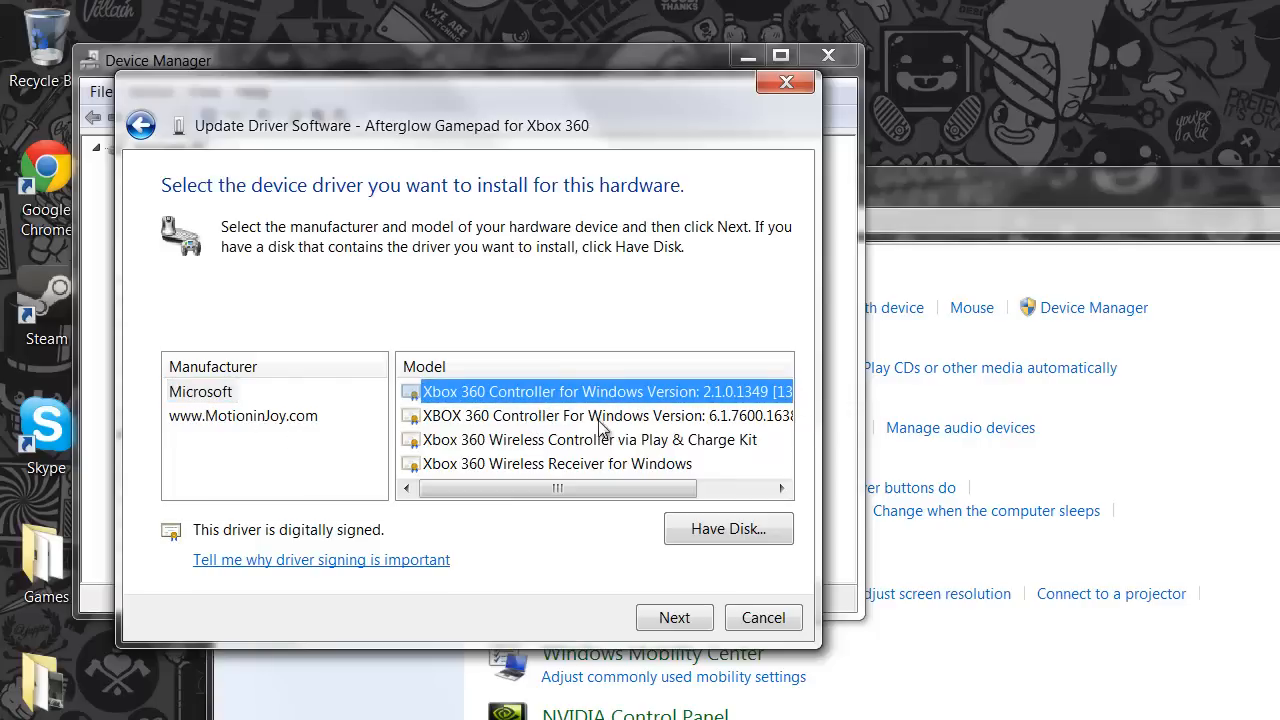
mouse_move(608, 424)
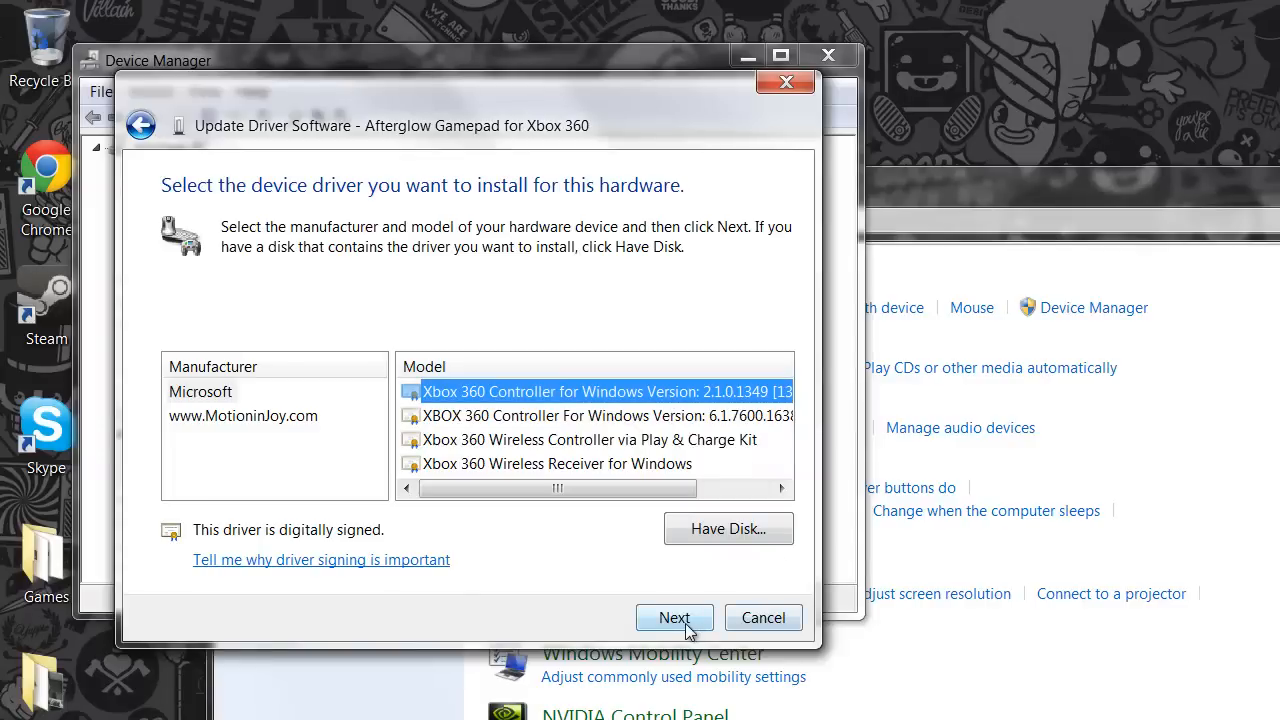
click(674, 616)
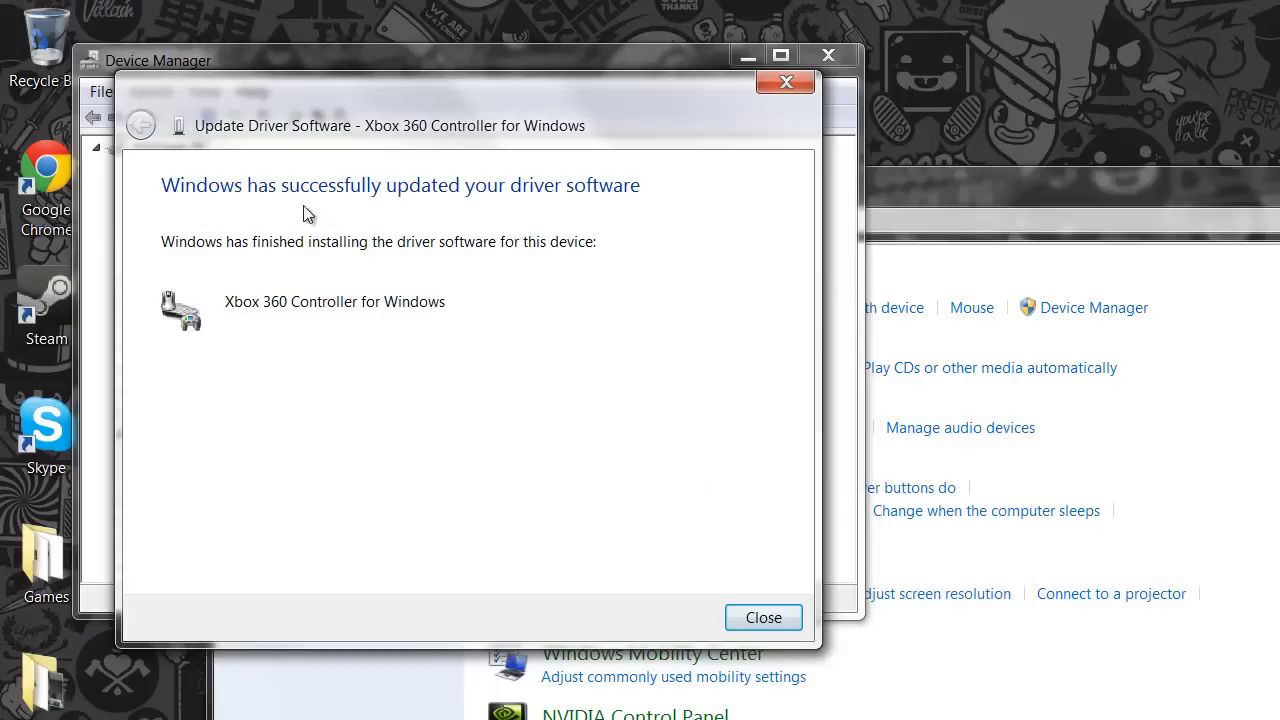
mouse_move(744, 570)
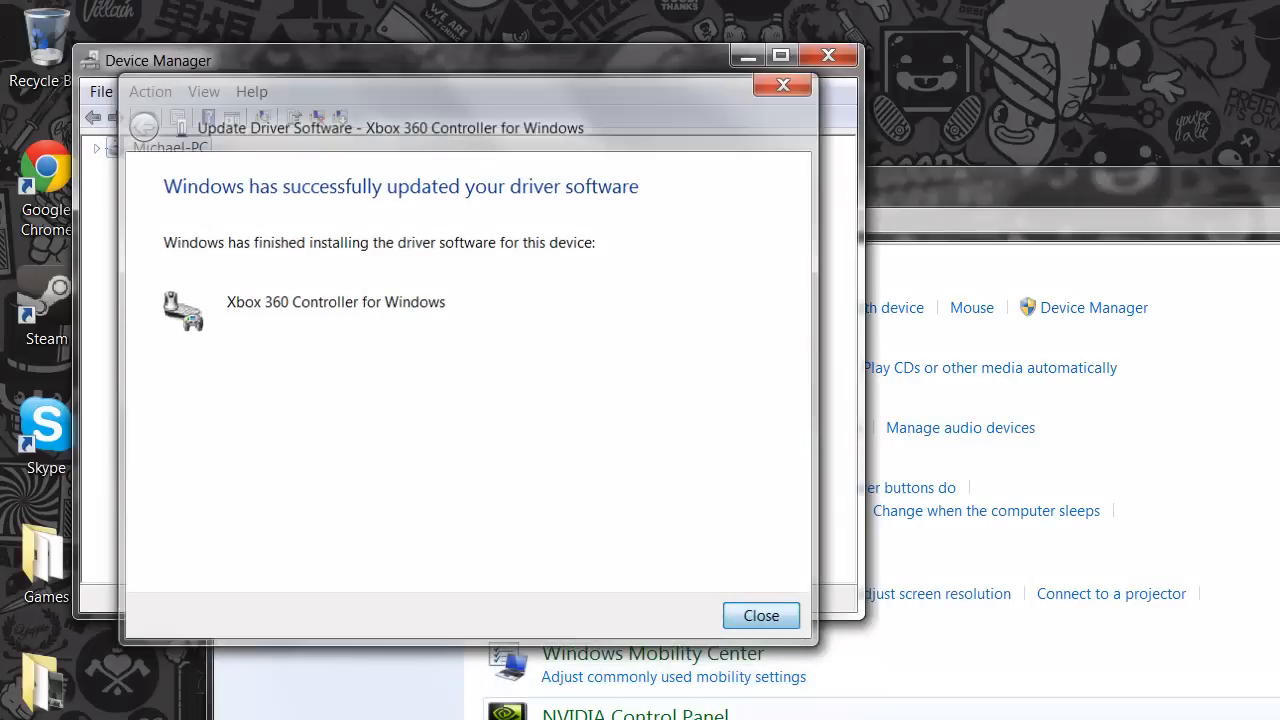
Close the wizard, leaving the notice that the USB Input Device is installed and ready
click(760, 616)
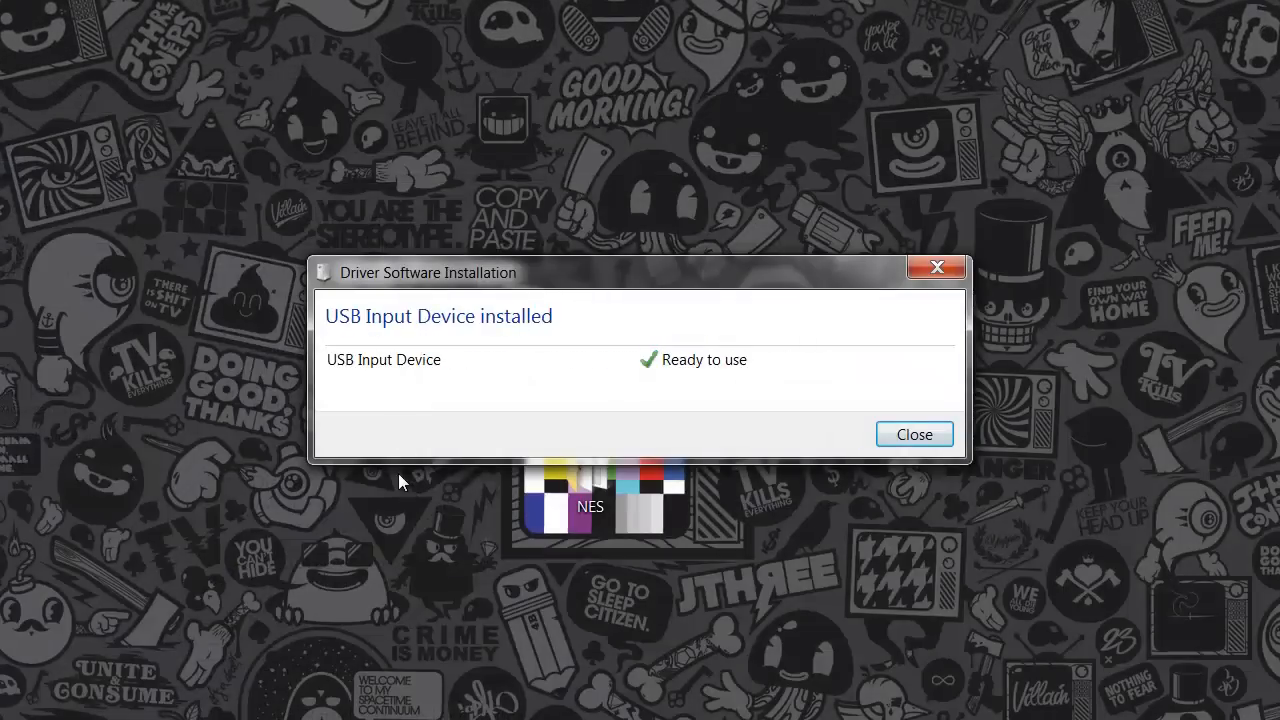
mouse_move(564, 480)
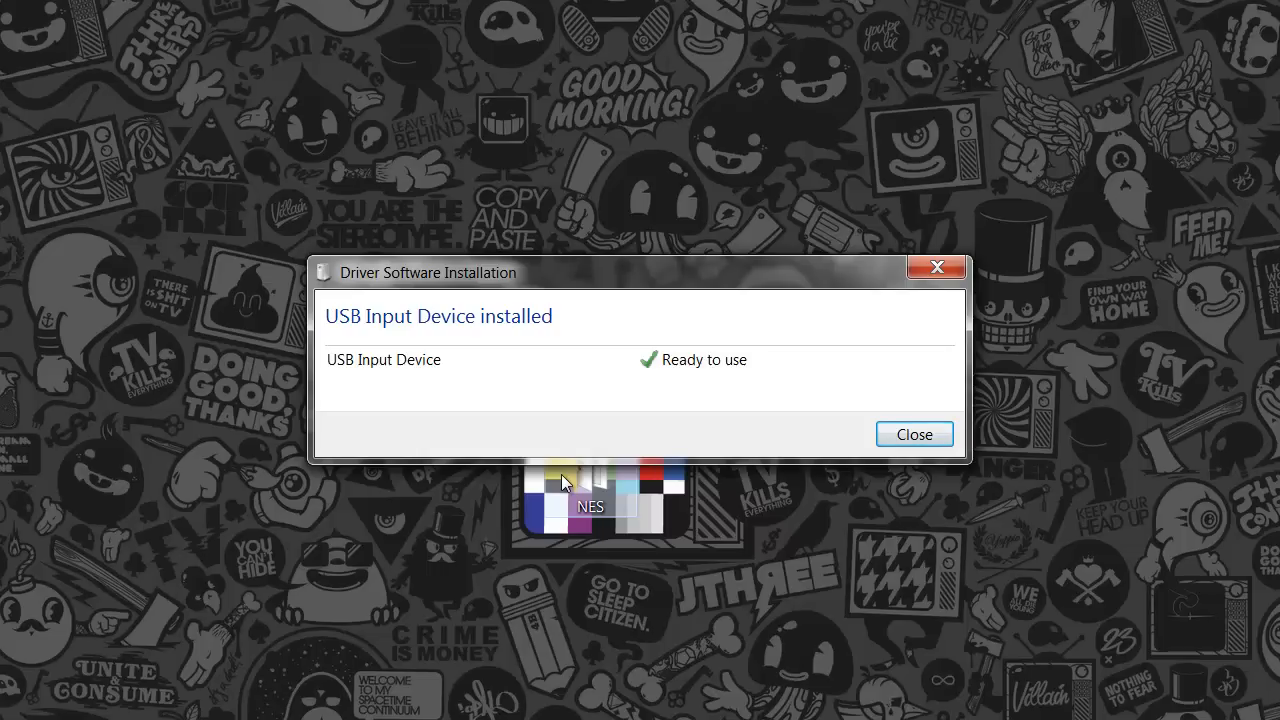
mouse_move(884, 394)
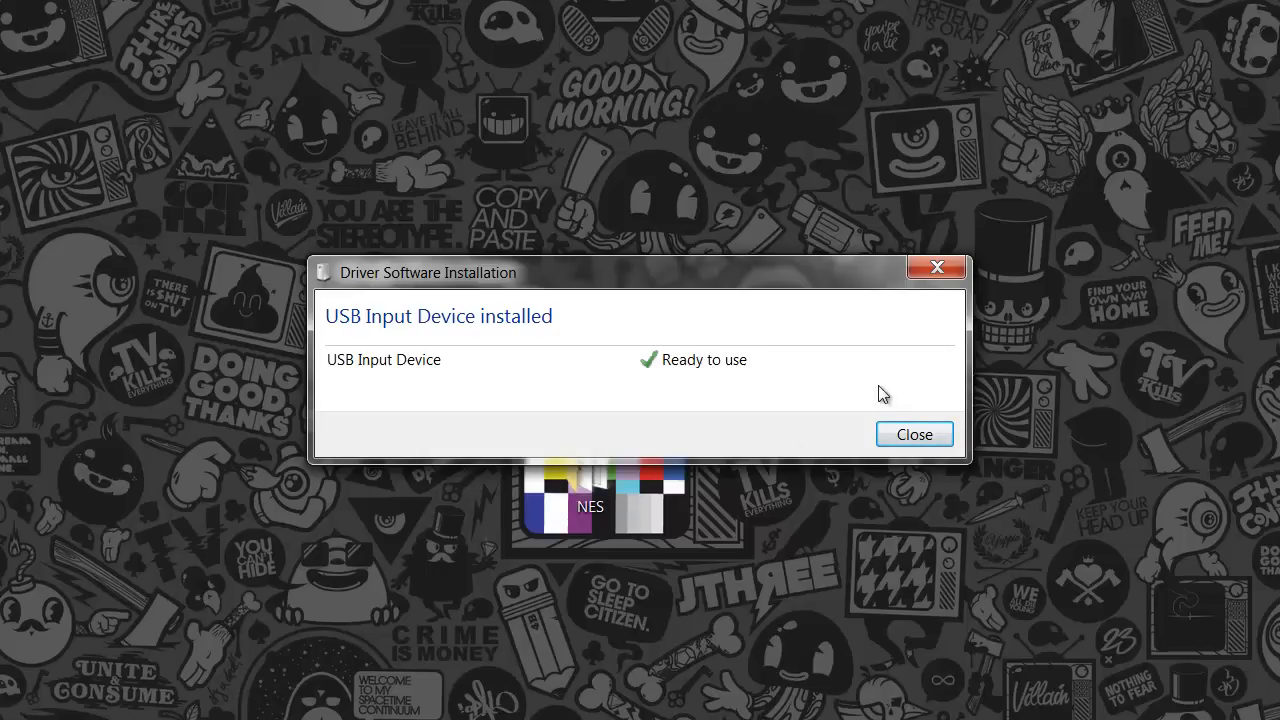